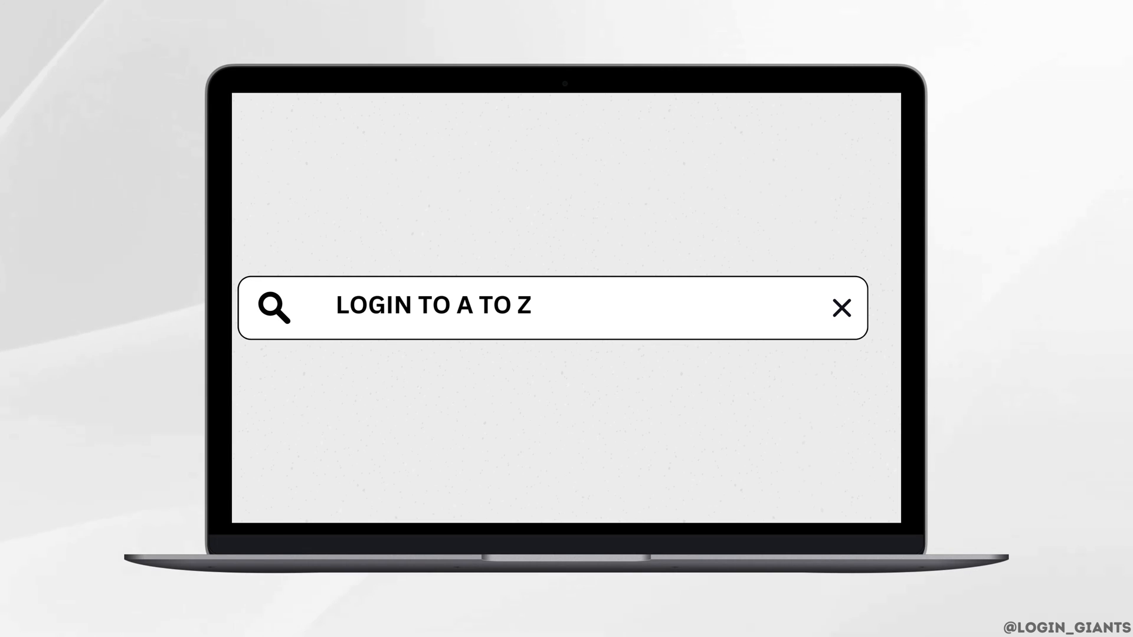
- Launch Chrome with a profile and search Google for 'amazon a to z' employee login
{"action": "type", "text": "EMPLOYEE ACCO"}
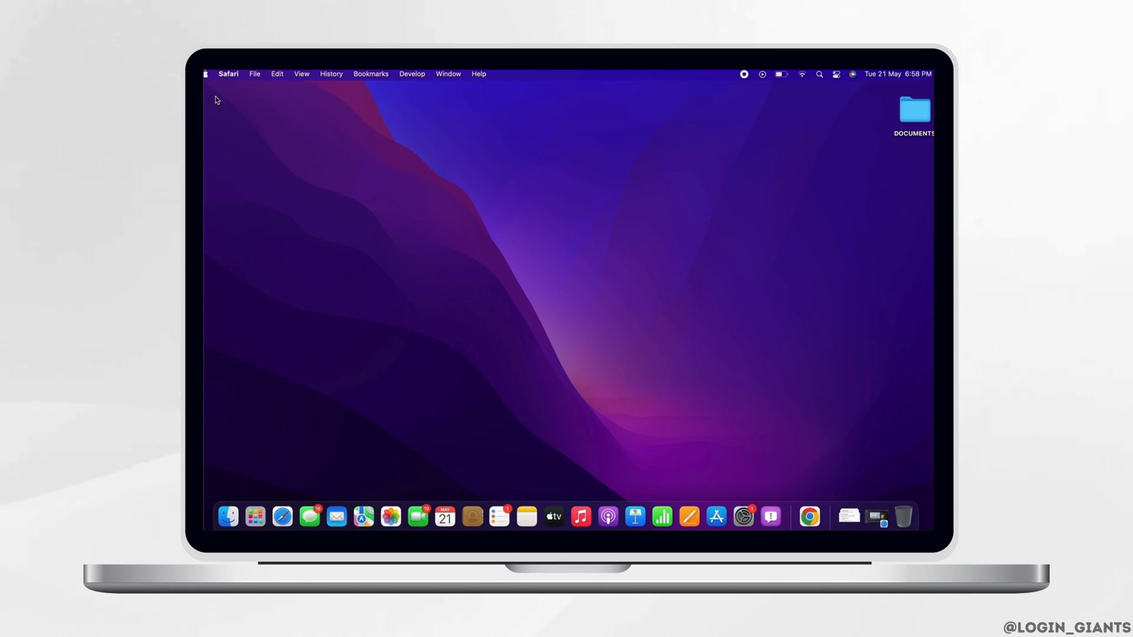
{"action": "mouse_move", "coordinate": [356, 223]}
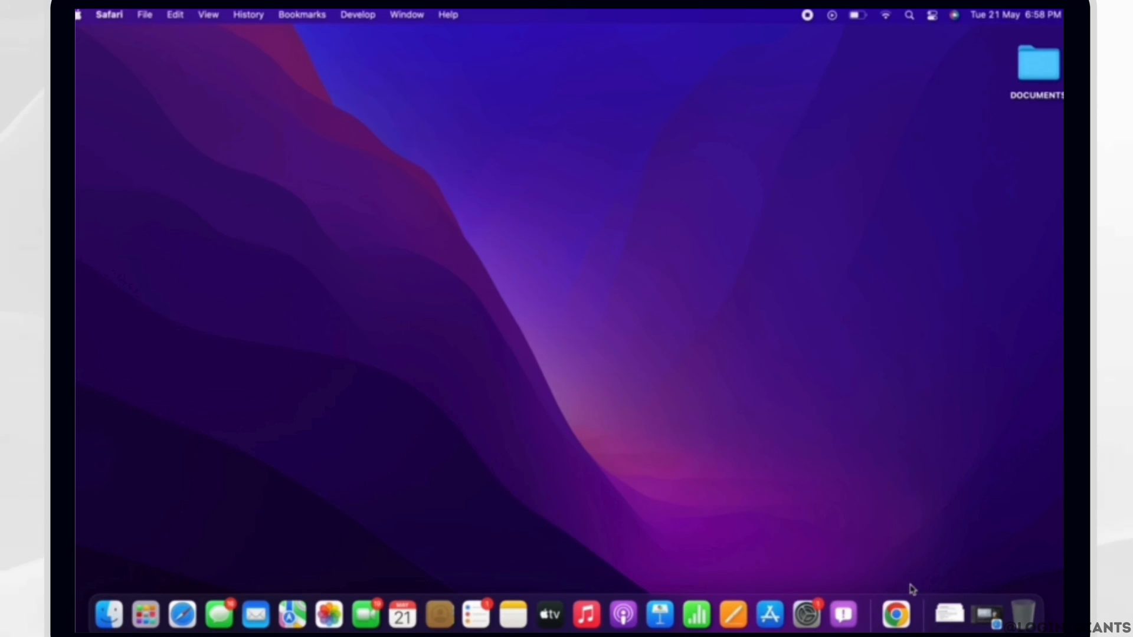
{"action": "left_click", "coordinate": [895, 616]}
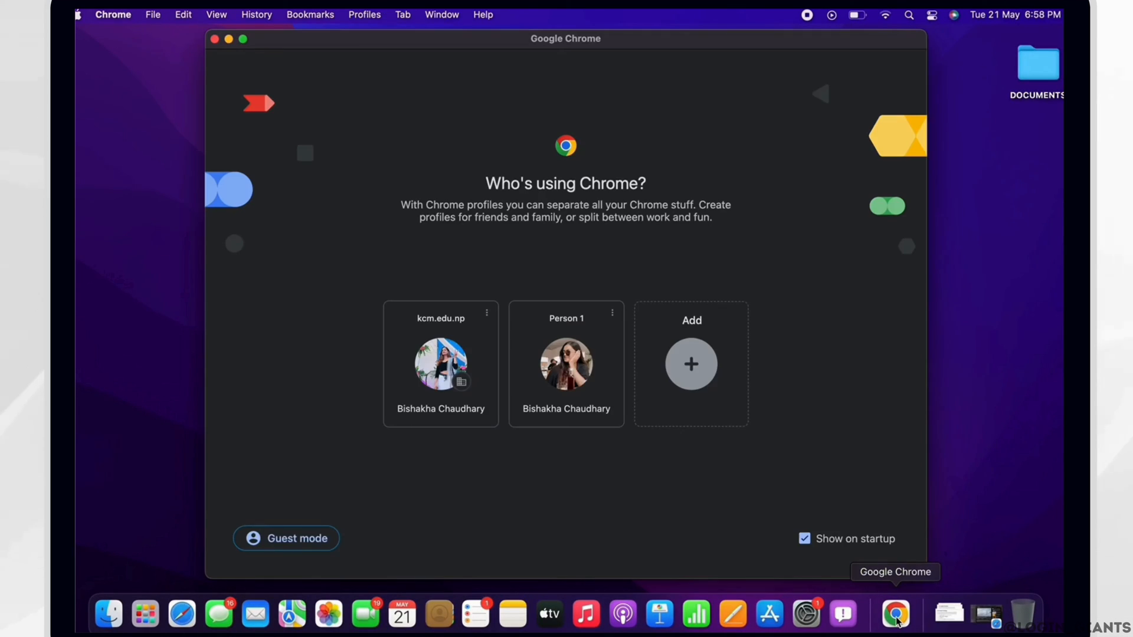
{"action": "left_click", "coordinate": [566, 364]}
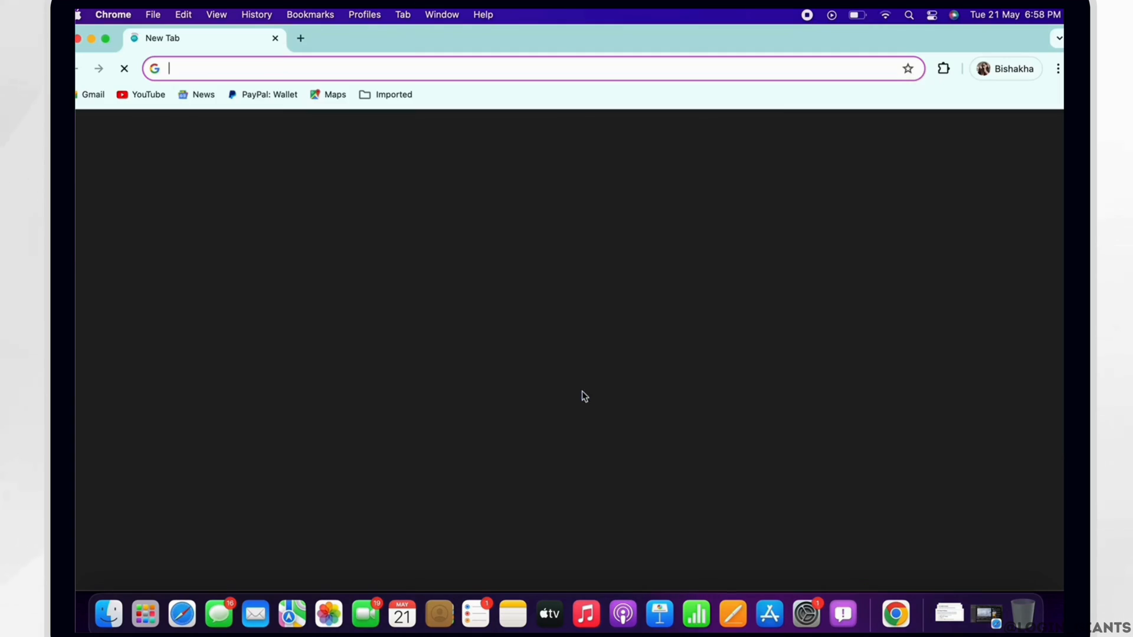
{"action": "type", "text": "amazon a to z"}
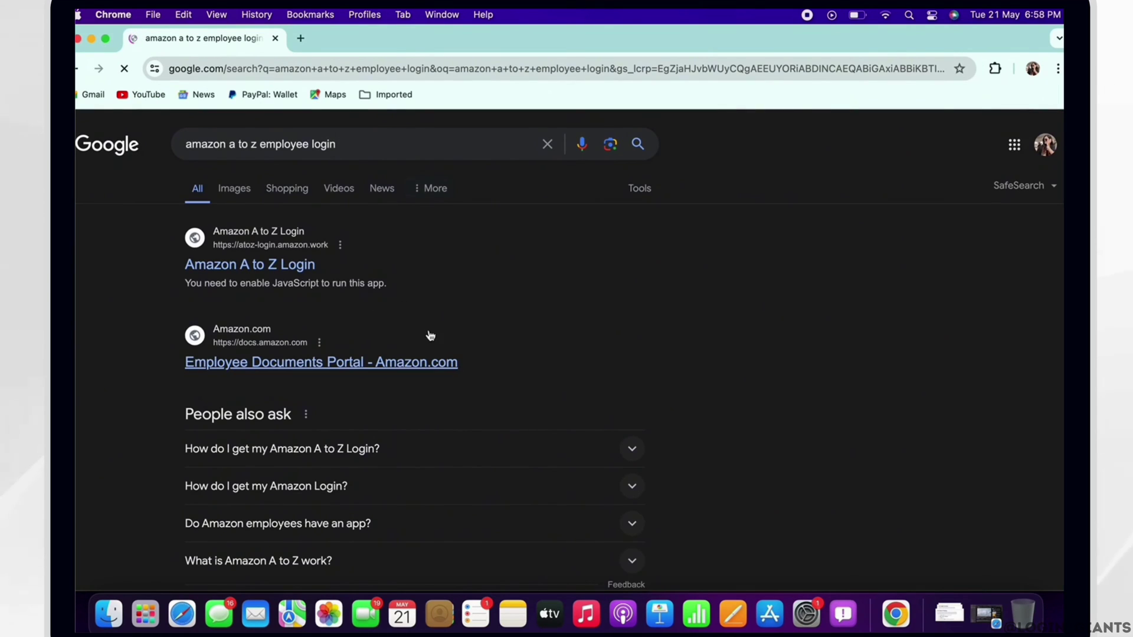
- Go to the Amazon A to Z Login result and fill the Amazon Login field with the saved ID starting 'bi'
{"action": "left_click", "coordinate": [249, 264]}
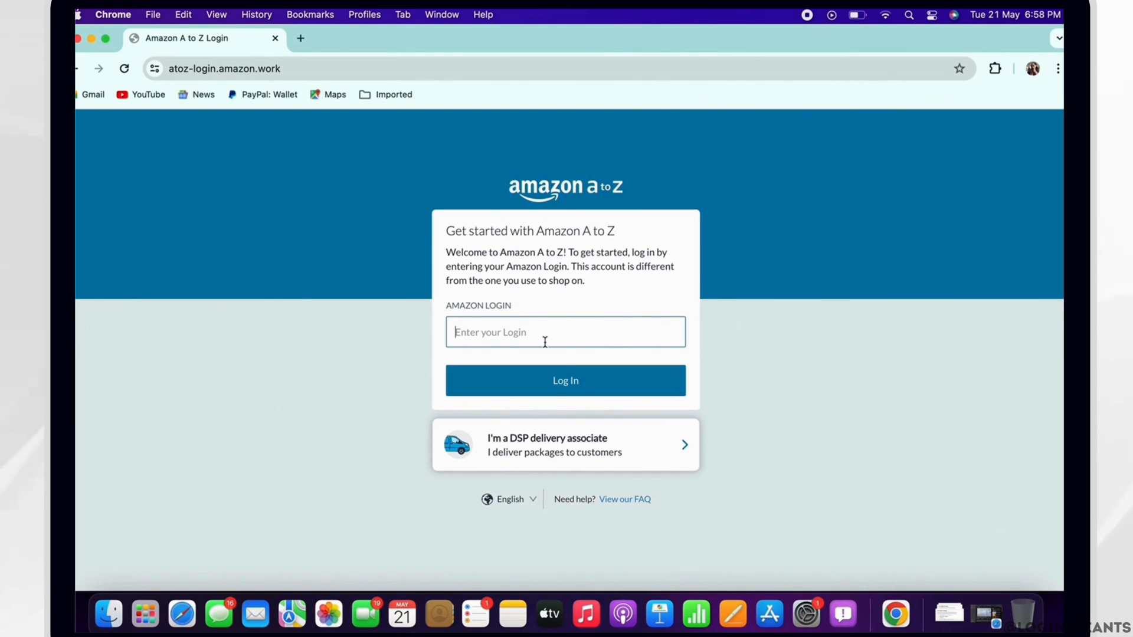
{"action": "type", "text": "bi"}
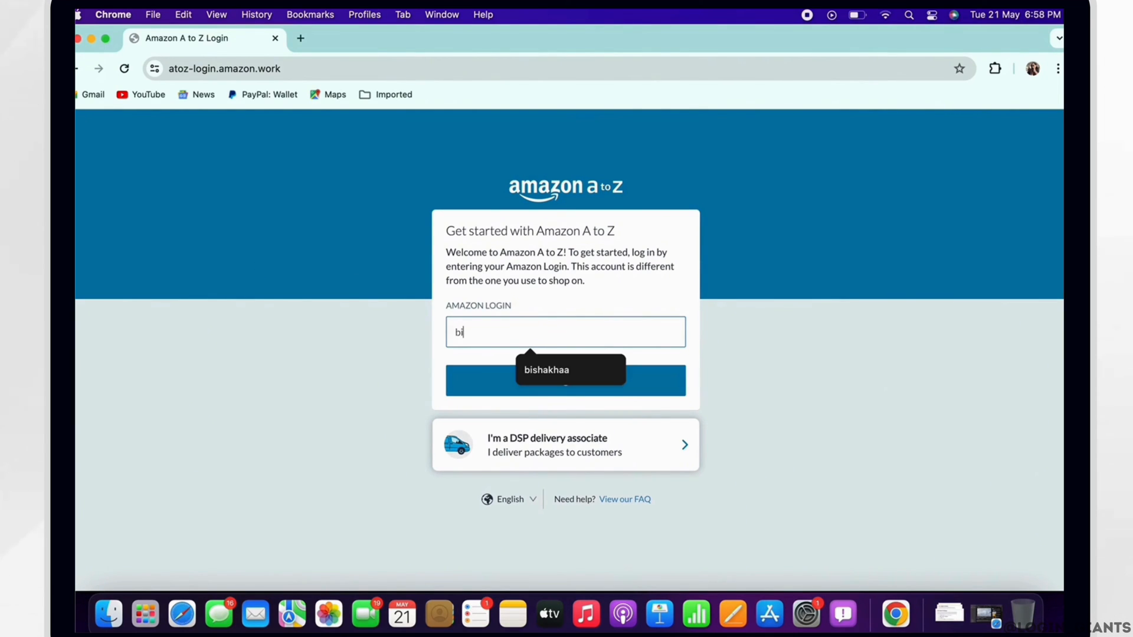
{"action": "left_click", "coordinate": [570, 369]}
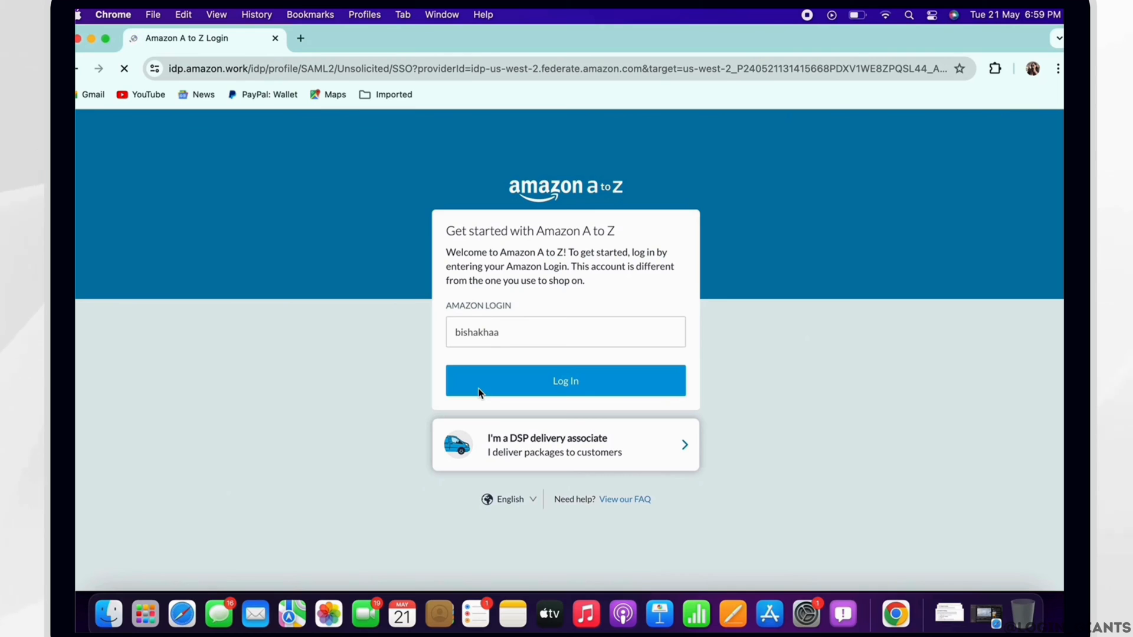
- Submit the login ID so the empty password field appears with the login name carried over
{"action": "left_click", "coordinate": [566, 380]}
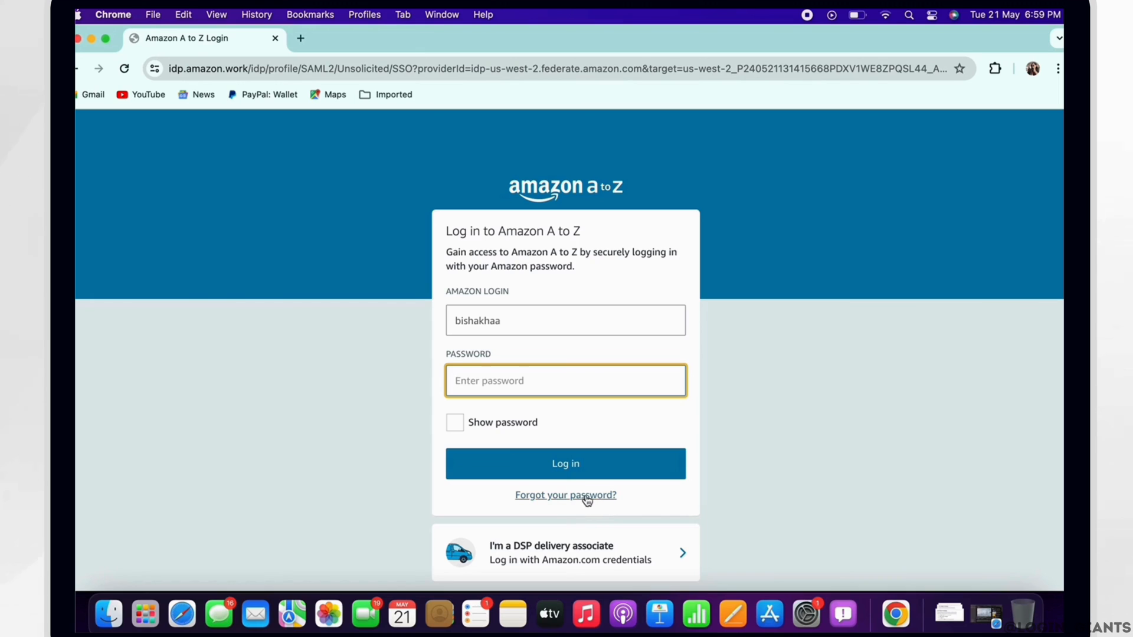
{"action": "mouse_move", "coordinate": [586, 499]}
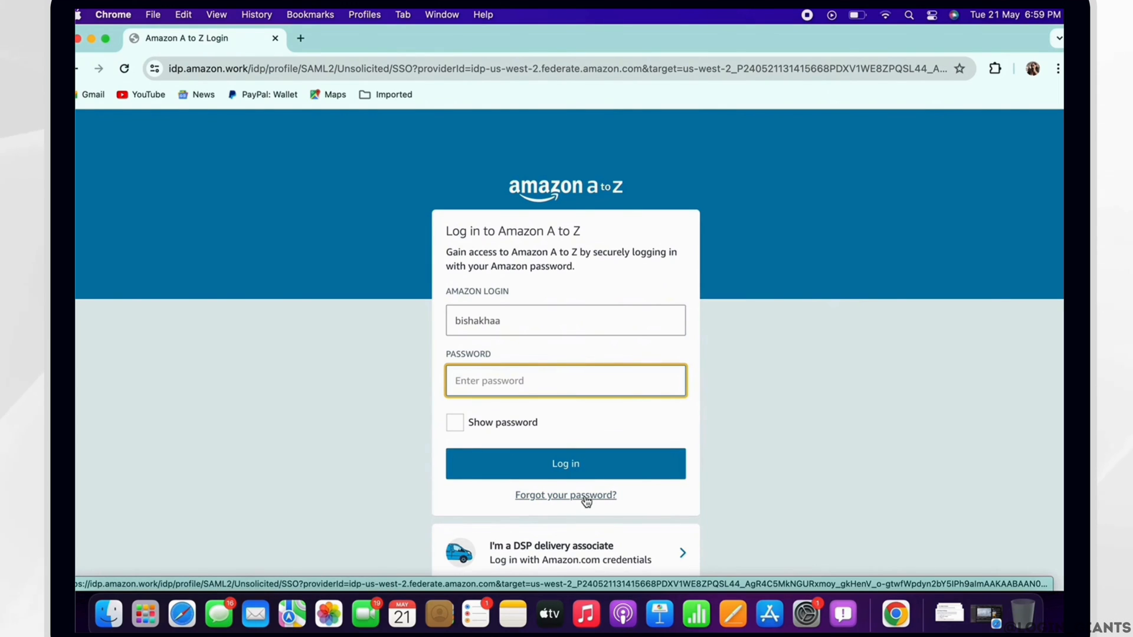